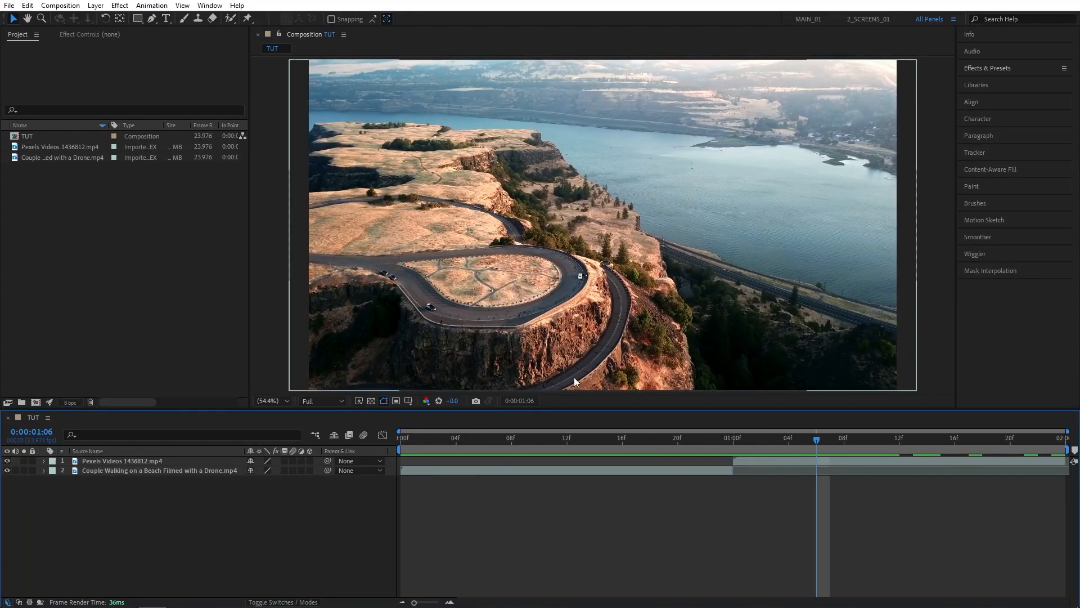
- Split the adjustment layer above both drone clips at the 1-second cut
left_click(748, 438)
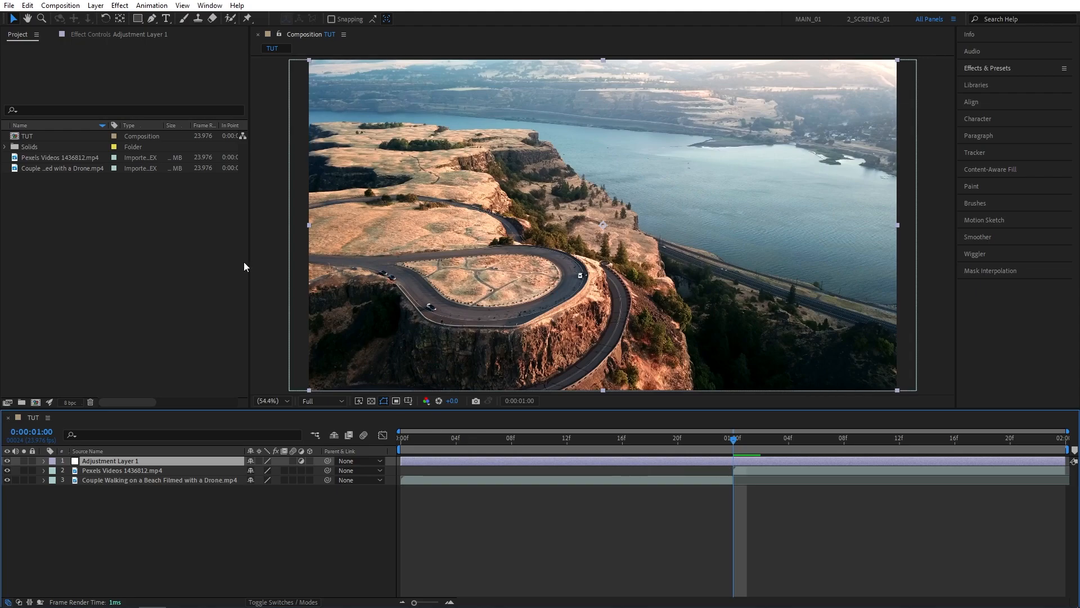
left_click(27, 5)
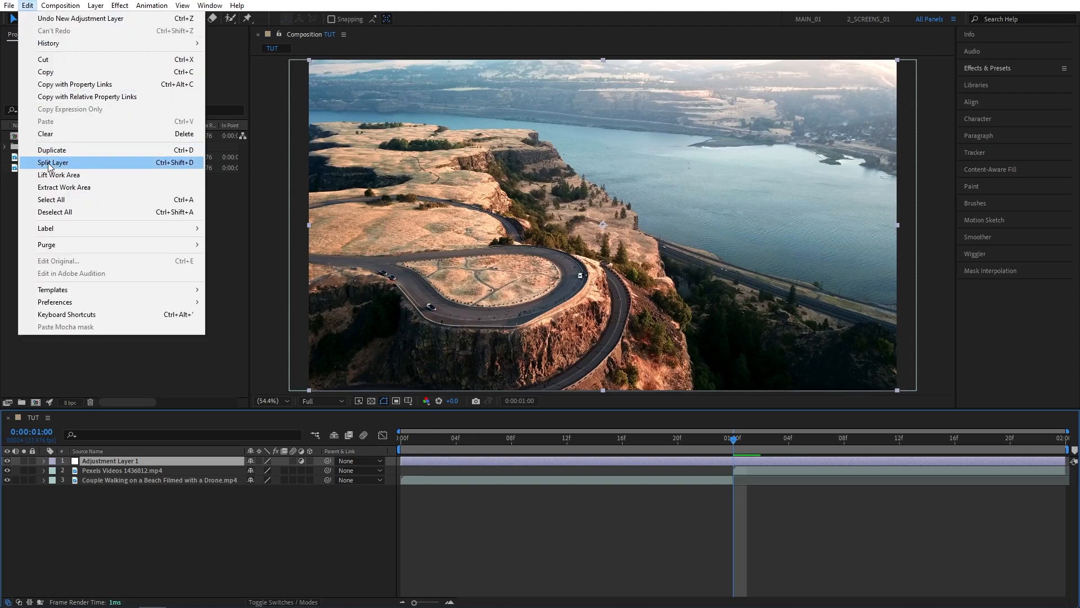
left_click(52, 162)
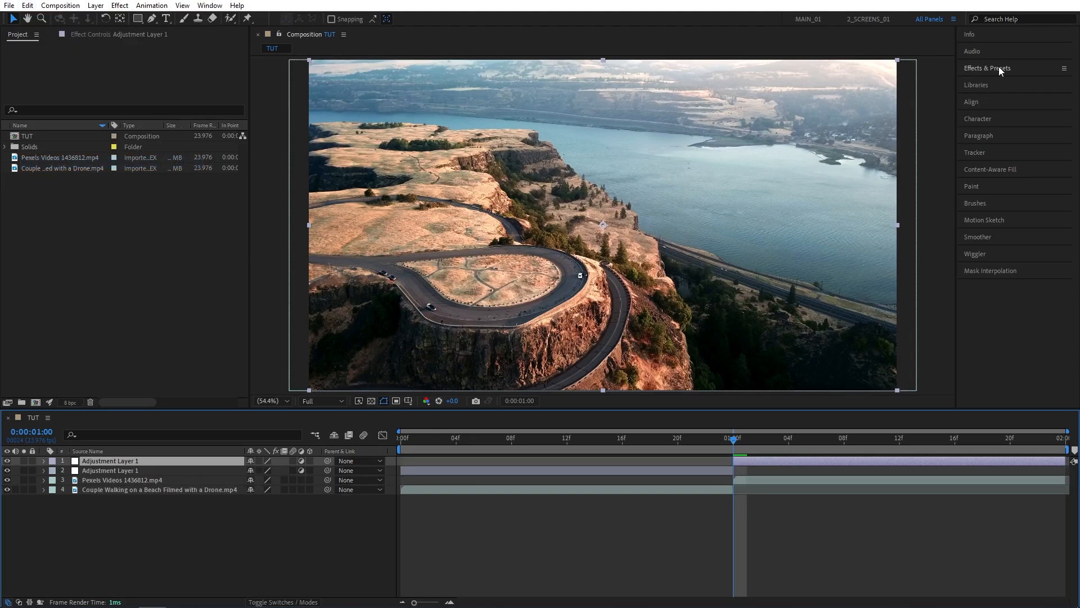
- Search Effects & Presets for Motion Tile and Transform for the first adjustment layer
left_click(987, 68)
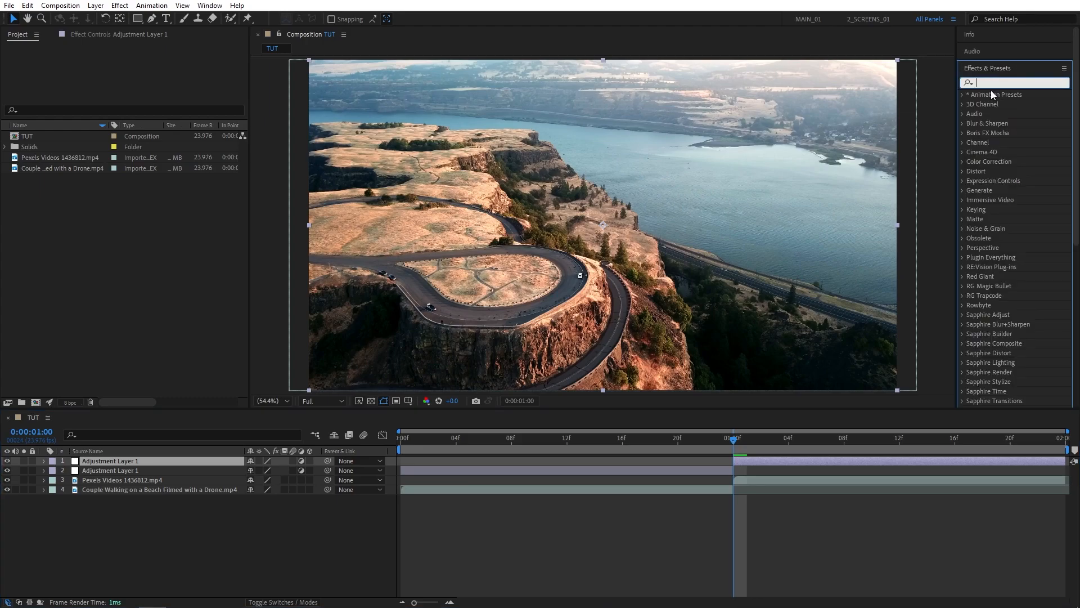
type("motion tile")
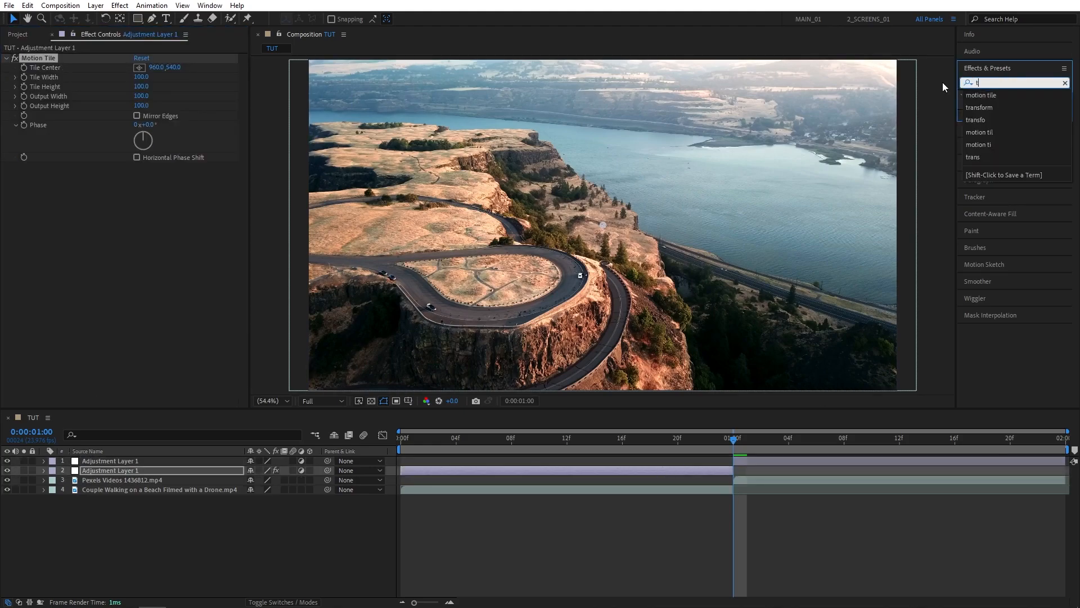
type("transform")
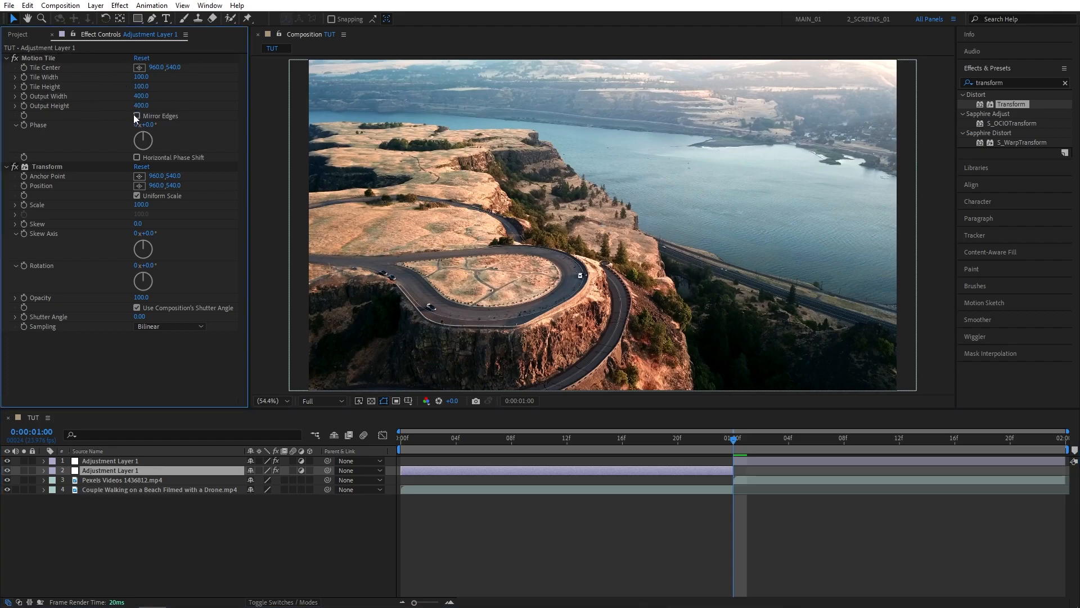
- Turn on Mirror Edges and give Transform its own 360° shutter angle
left_click(136, 116)
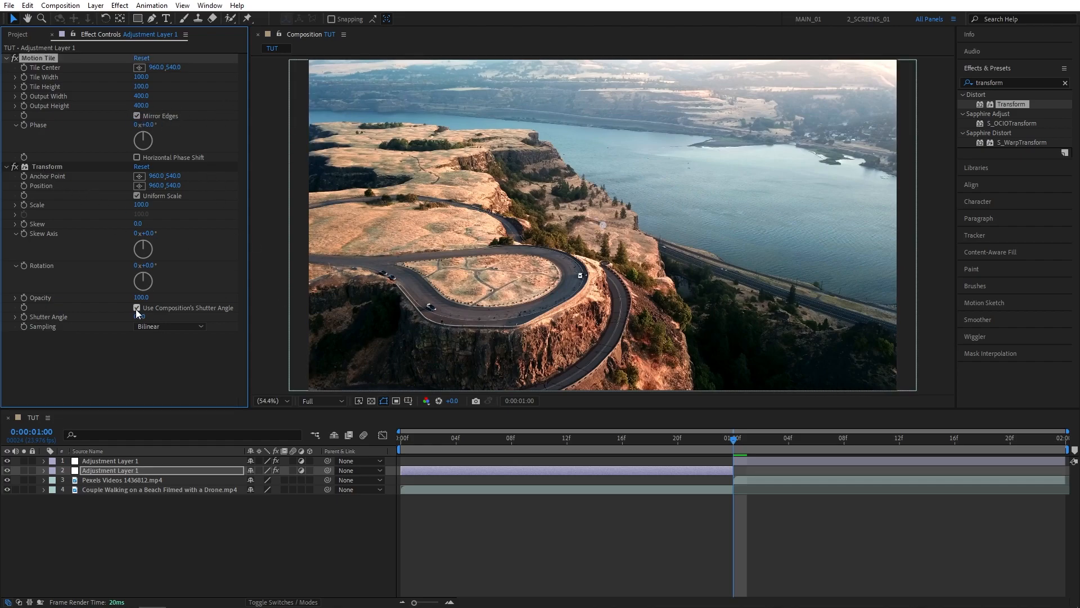
left_click(136, 307)
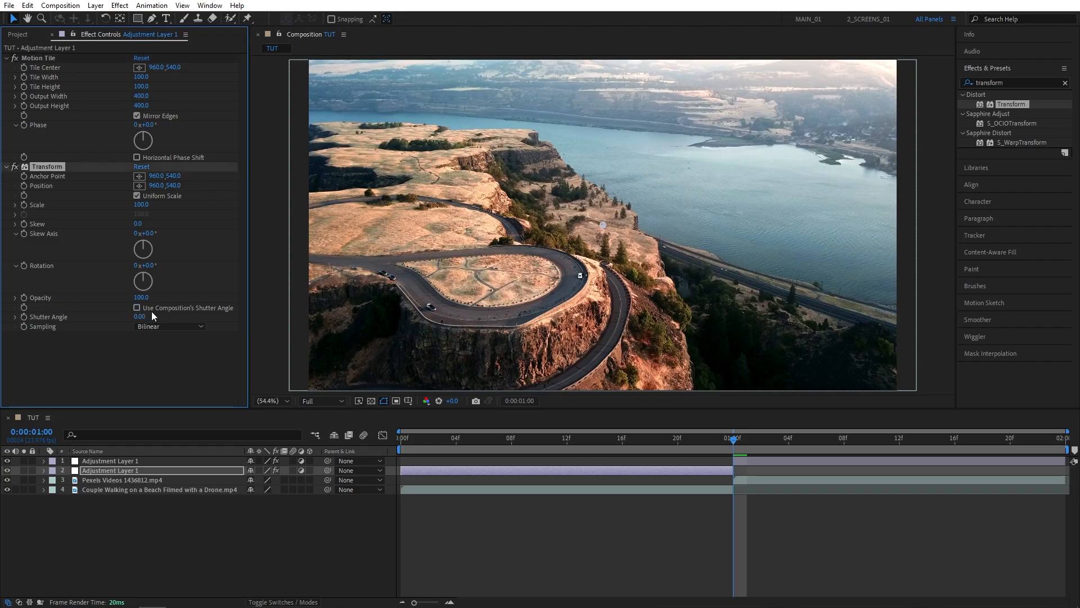
left_click_drag(140, 317, 172, 316)
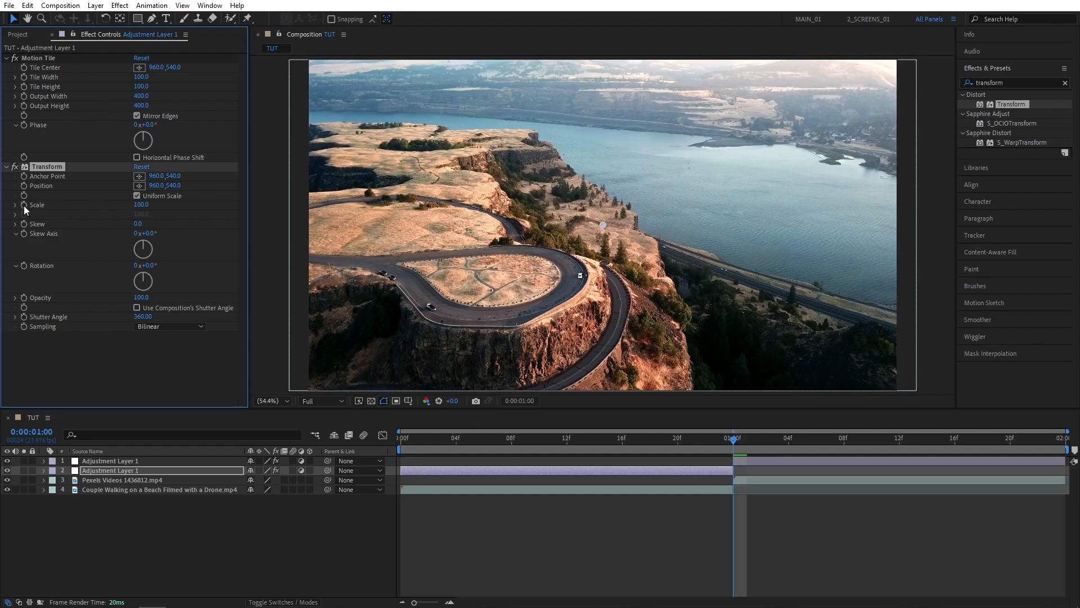
- Set the first adjustment layer's Transform scale to 25 at the cut
double_click(142, 205)
type("25")
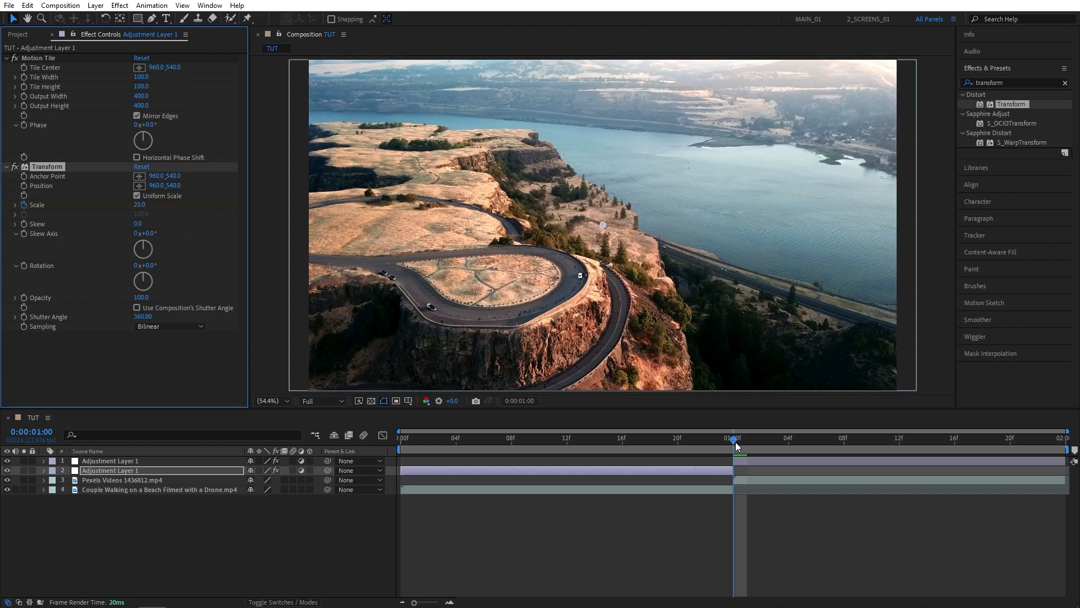
mouse_move(736, 444)
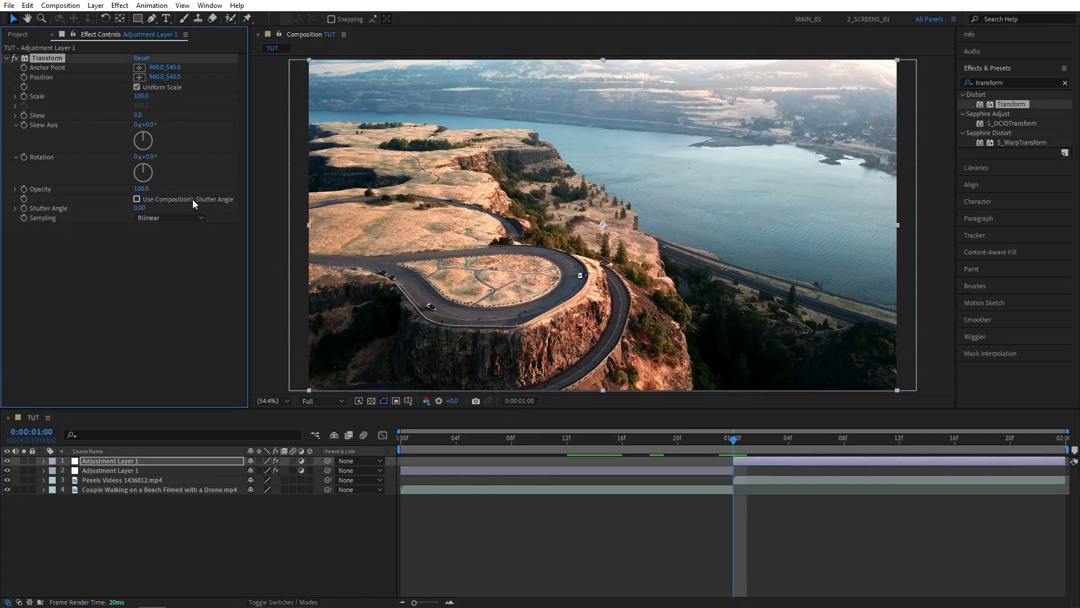
- Set the second half's shutter angle and enter a Transform scale of 400
left_click(141, 208)
type("360")
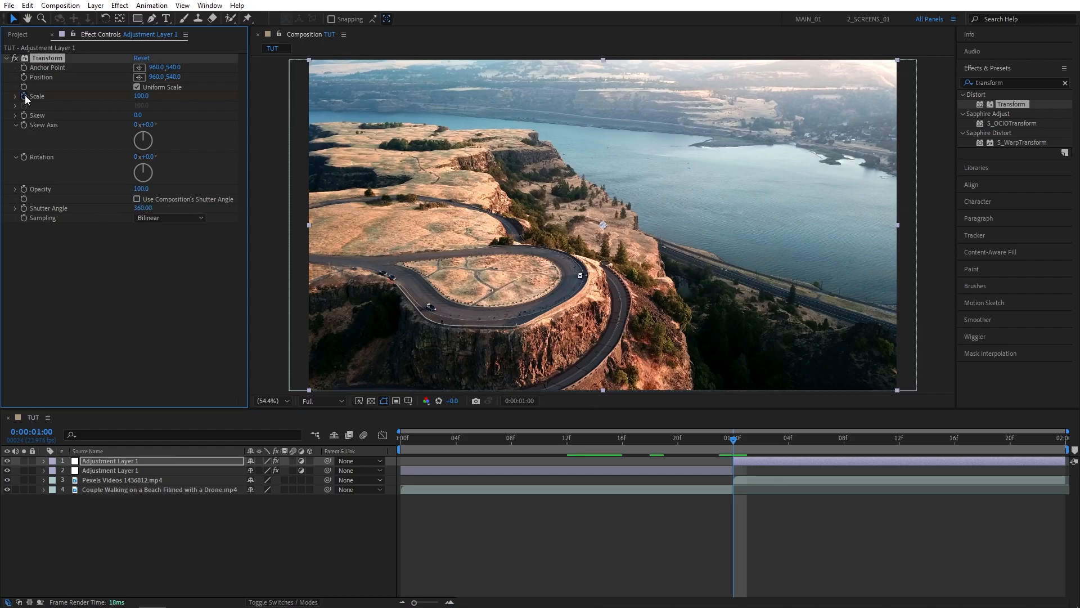
type("400")
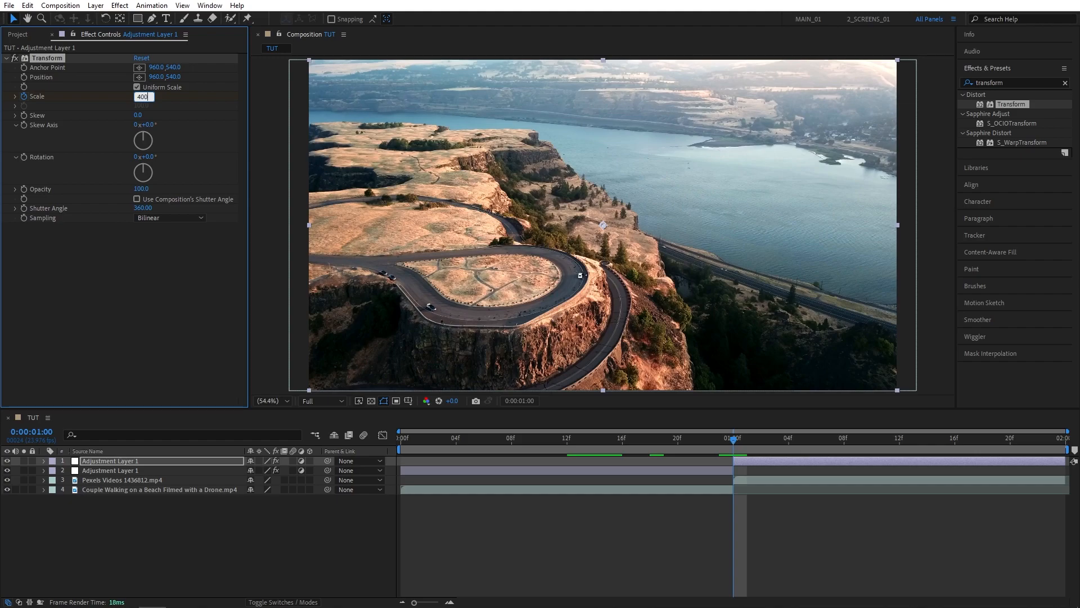
key("Enter")
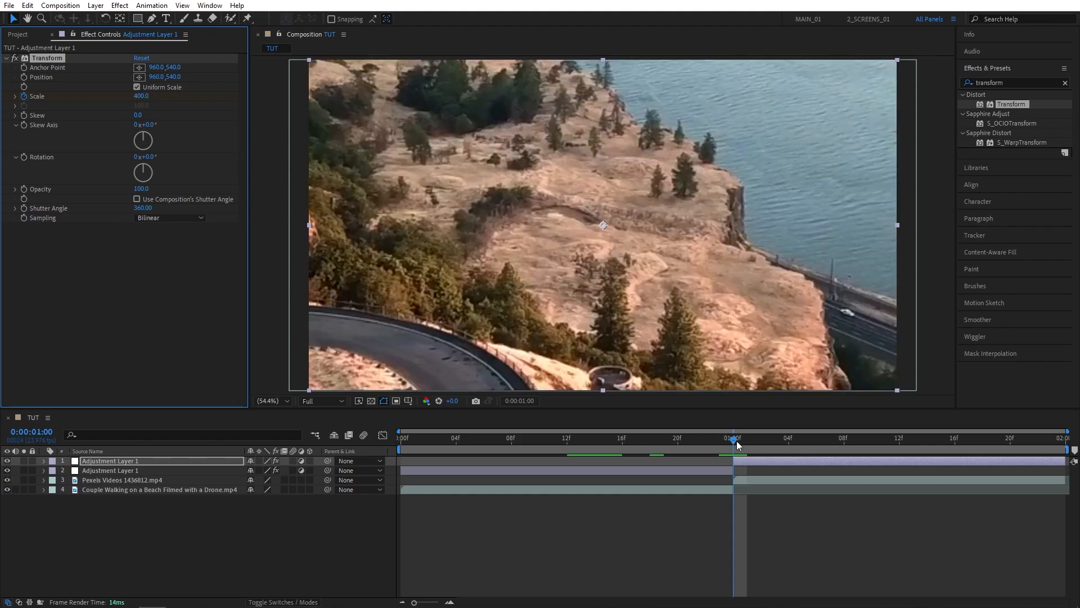
key("pagedown")
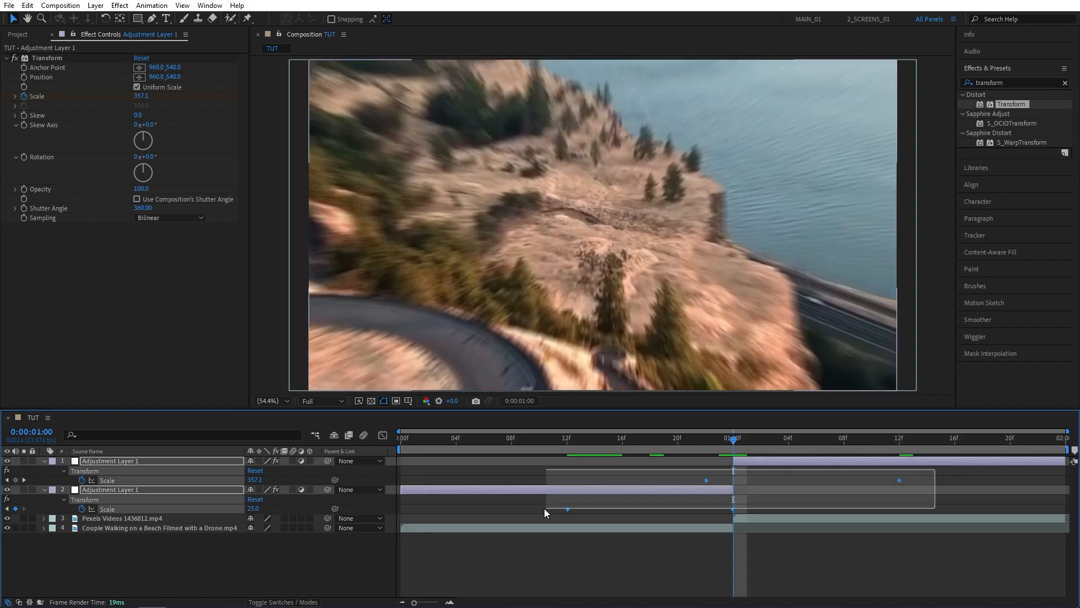
- Apply Easy Ease to the selected scale keyframes
right_click(705, 489)
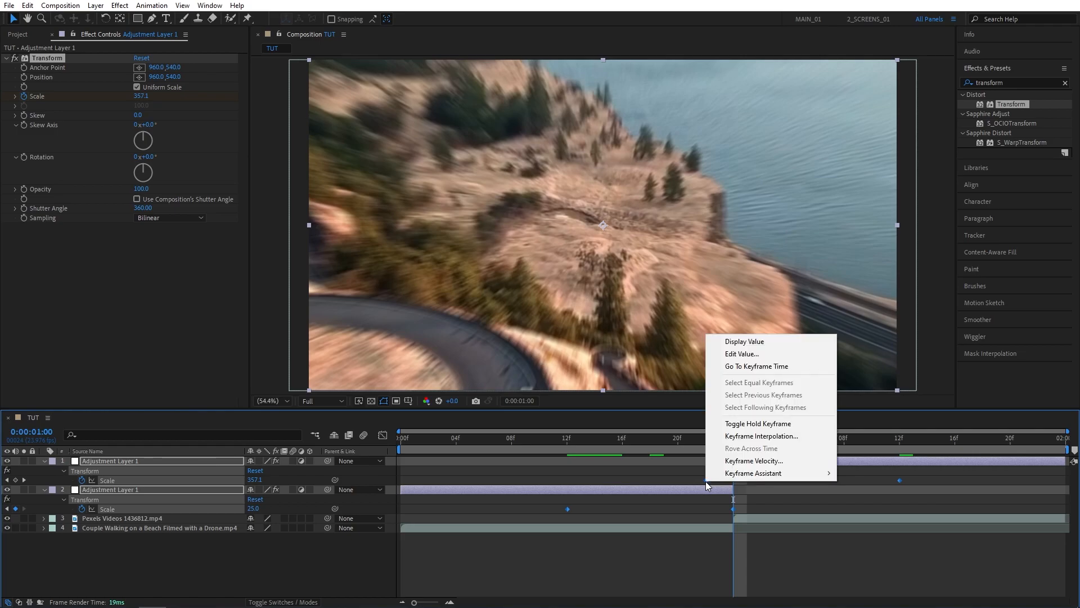
mouse_move(752, 473)
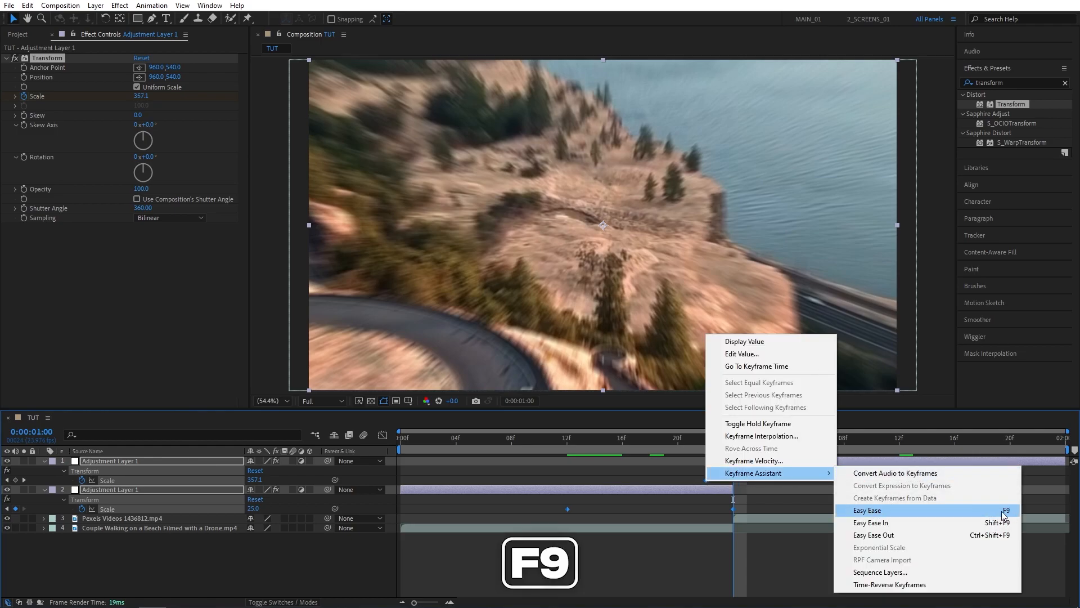
left_click(867, 509)
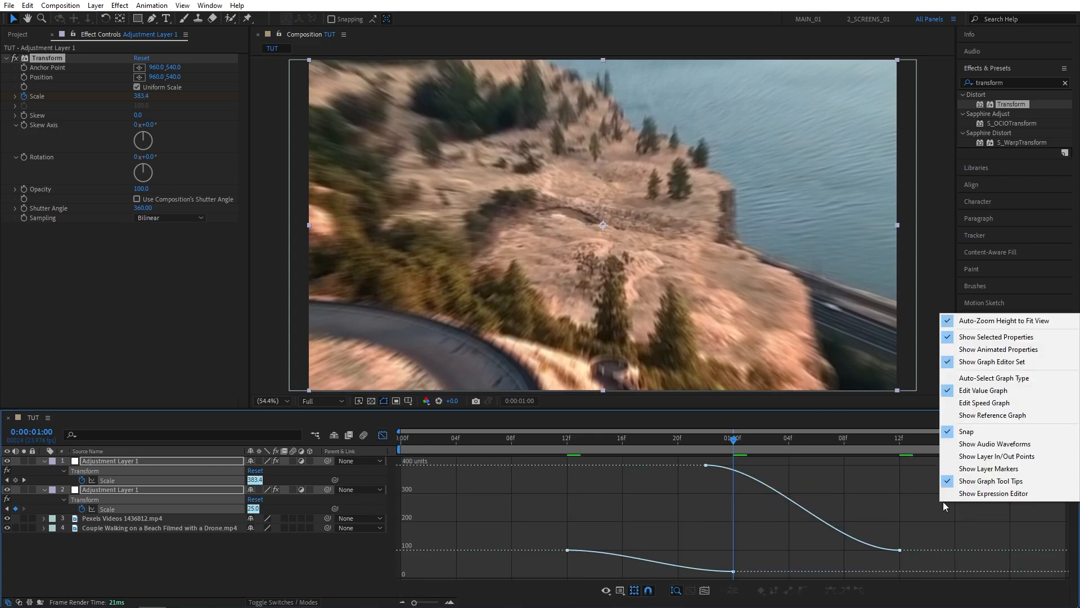
mouse_move(984, 390)
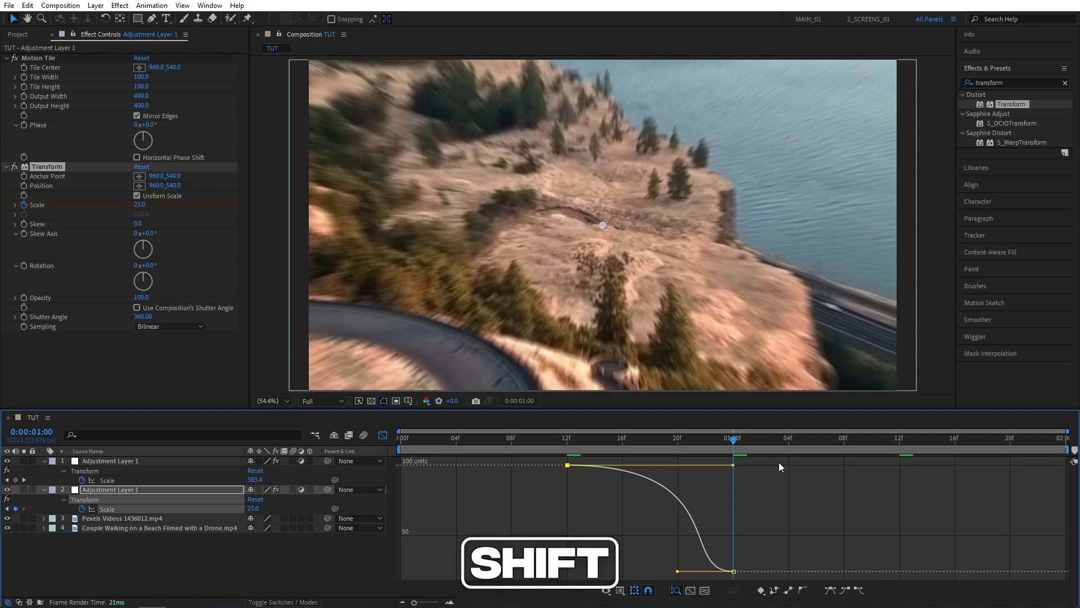
mouse_move(678, 575)
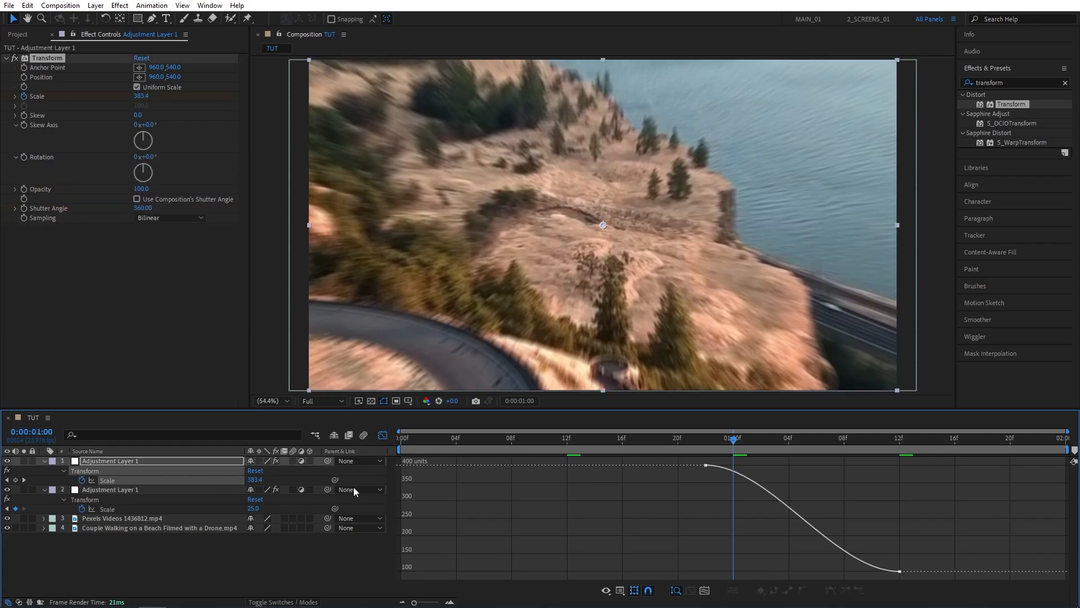
mouse_move(901, 573)
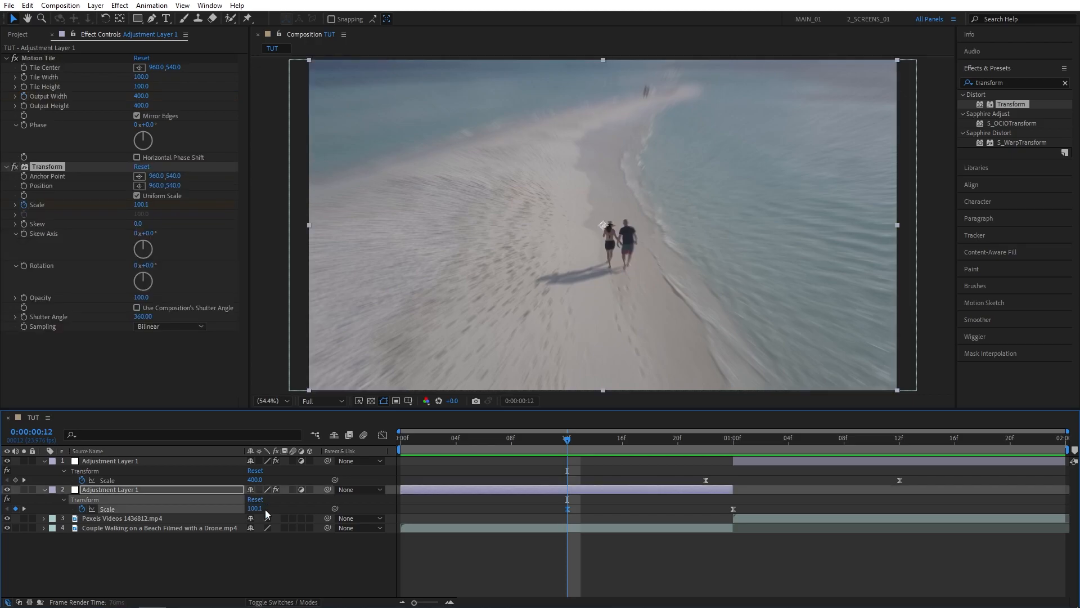
- Scrub to a later moment to preview the zoom transition over the beach clip
left_click(621, 437)
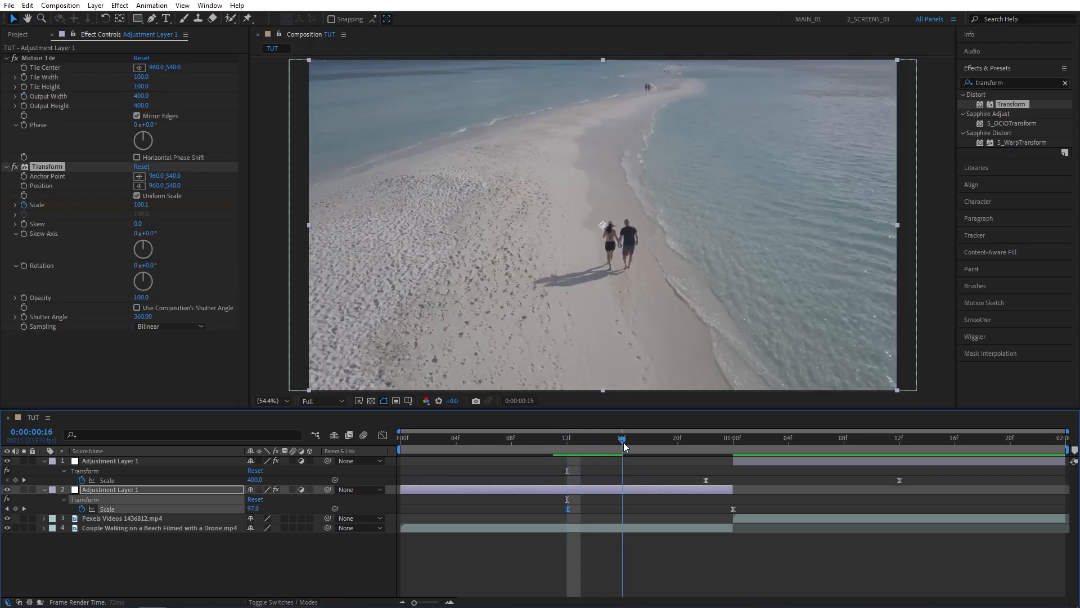